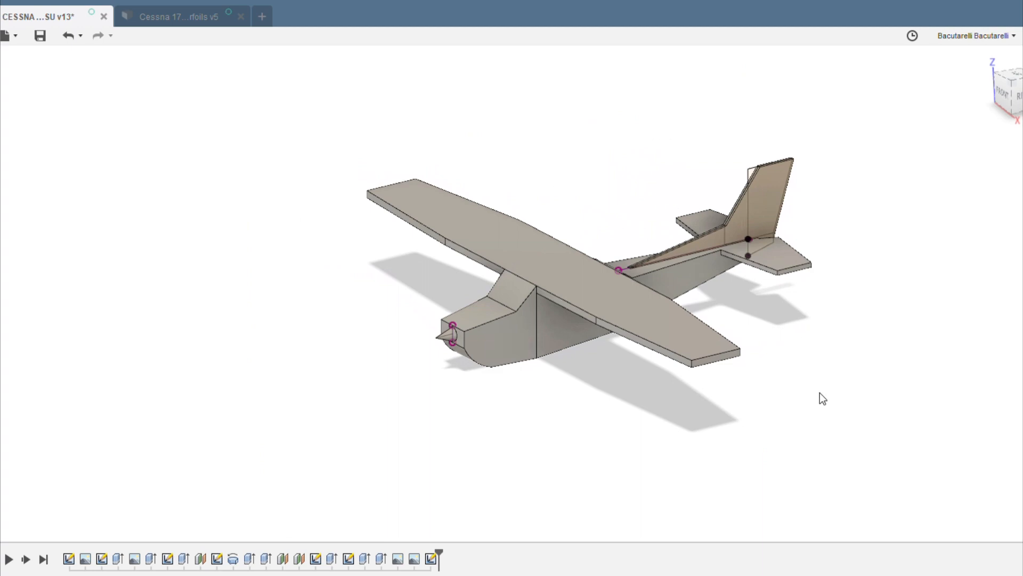
pyautogui.moveTo(858, 375)
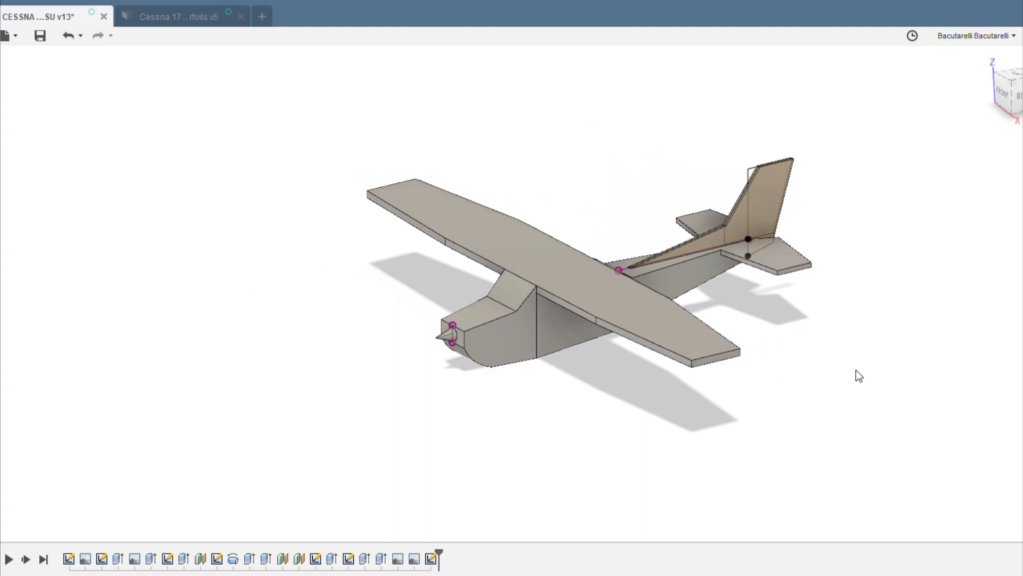
# Step: Orbit the Cessna plane model through top, side and angled views to inspect it
pyautogui.moveTo(859, 375); pyautogui.dragTo(351, 347)
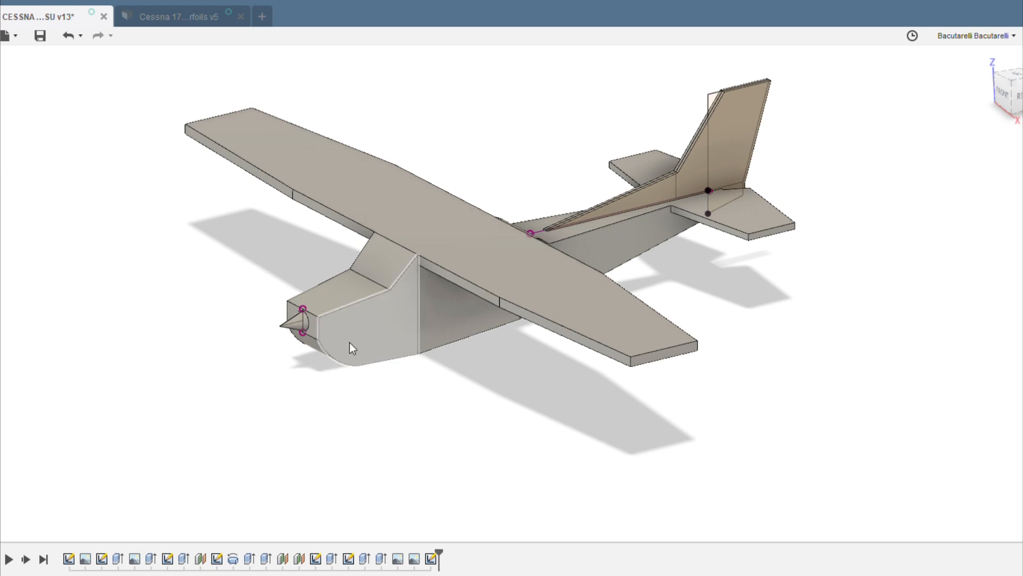
pyautogui.moveTo(352, 347)
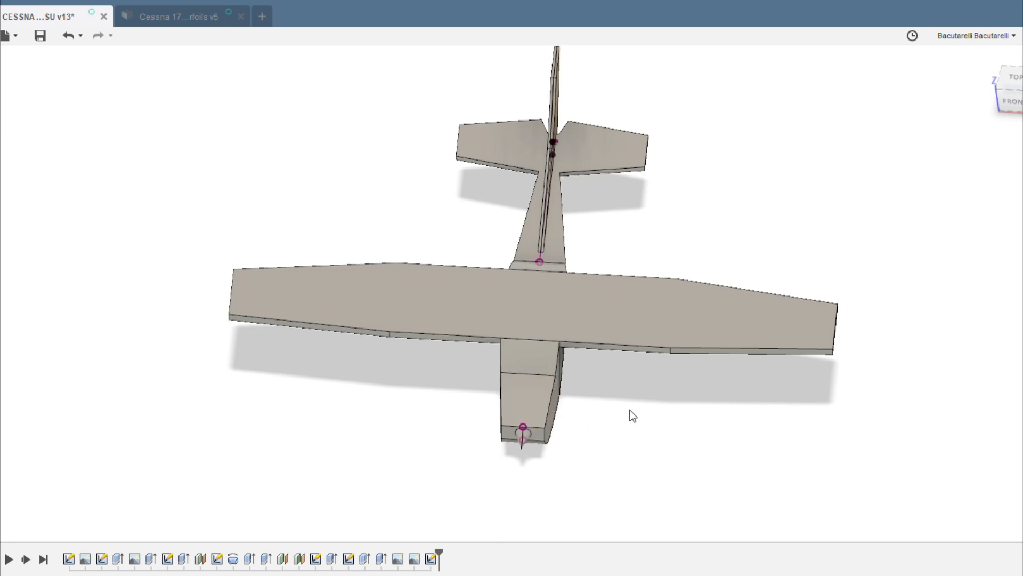
pyautogui.moveTo(625, 418)
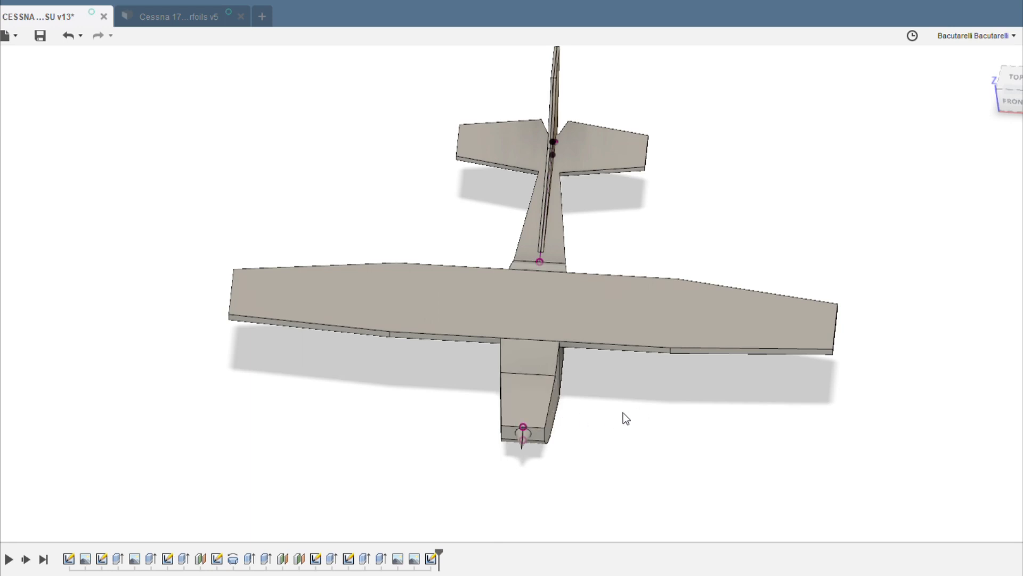
pyautogui.moveTo(625, 418); pyautogui.dragTo(645, 441)
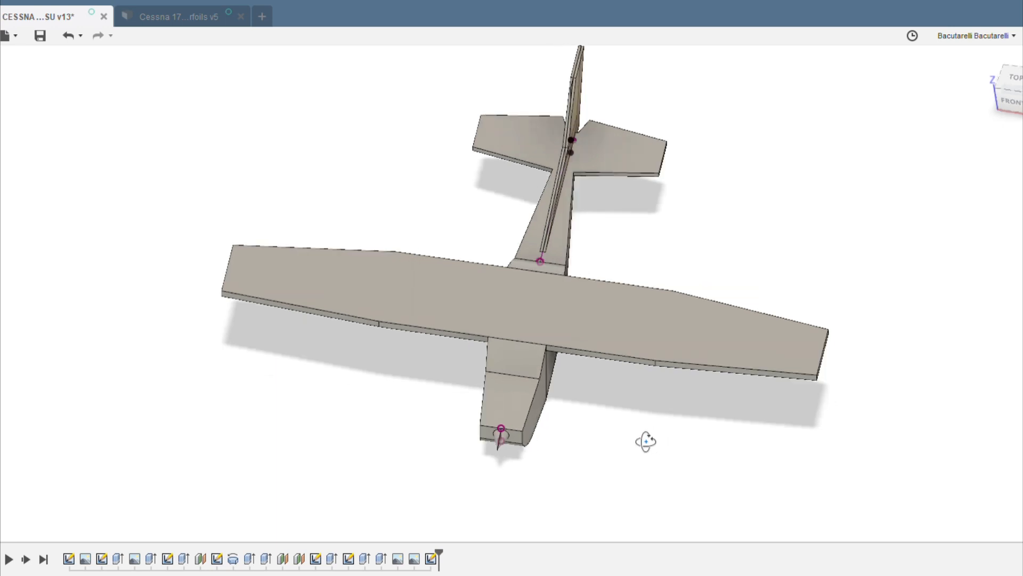
pyautogui.moveTo(645, 441); pyautogui.dragTo(789, 262)
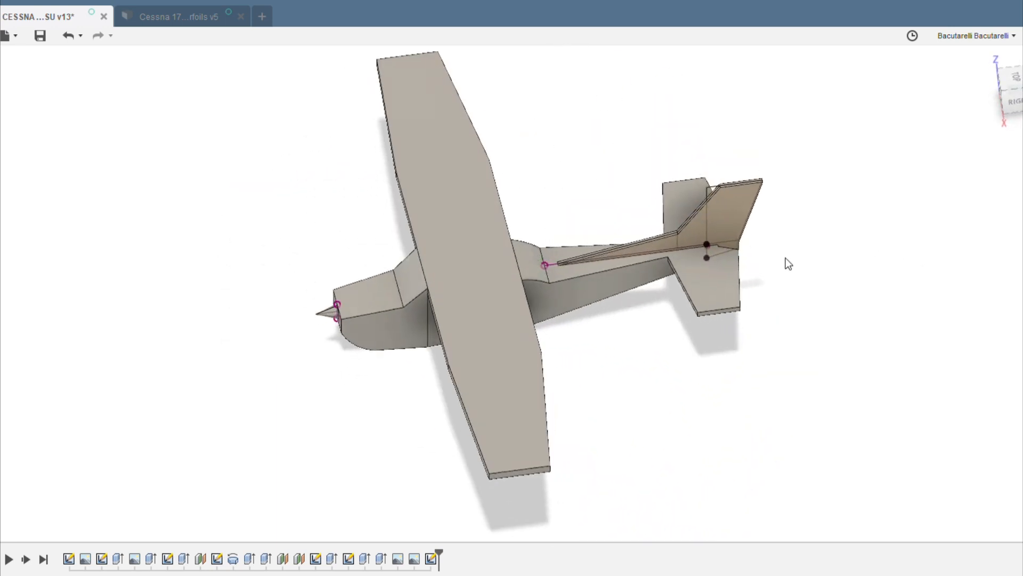
pyautogui.moveTo(788, 263); pyautogui.dragTo(568, 388)
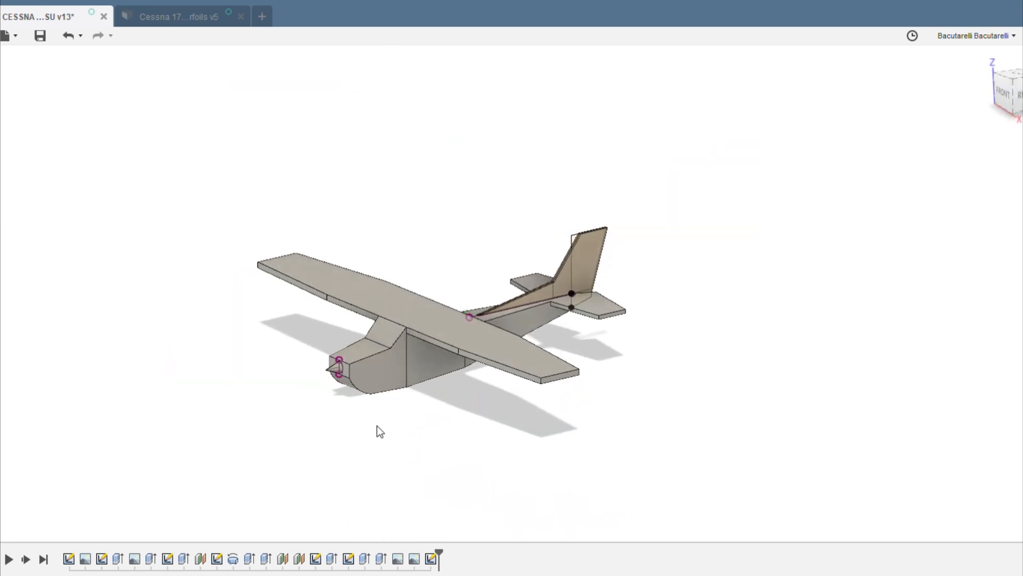
# Step: Examine the larger Clark Y airfoil template in the airfoils design, then return to the Cessna design
pyautogui.click(178, 16)
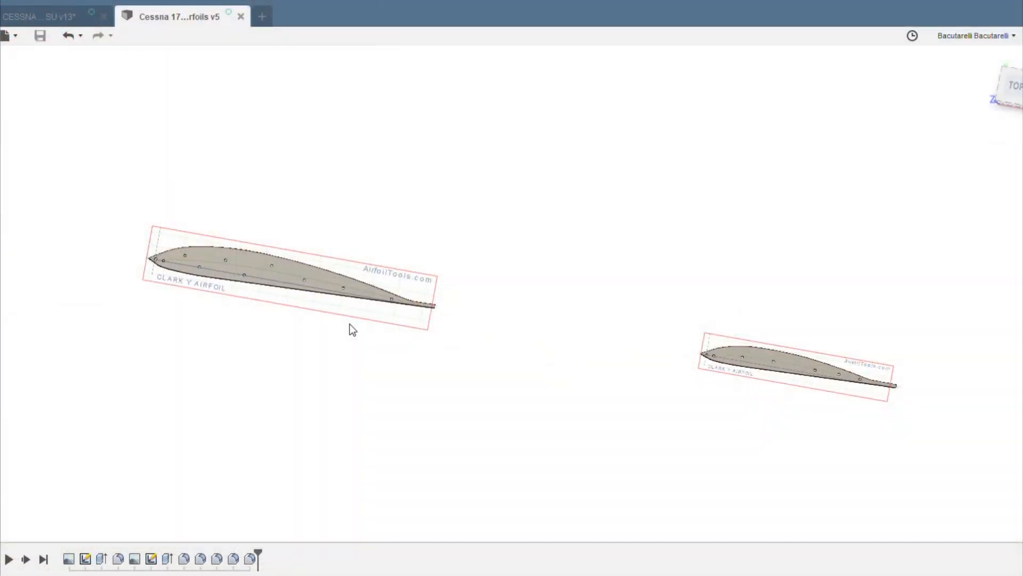
pyautogui.moveTo(380, 254)
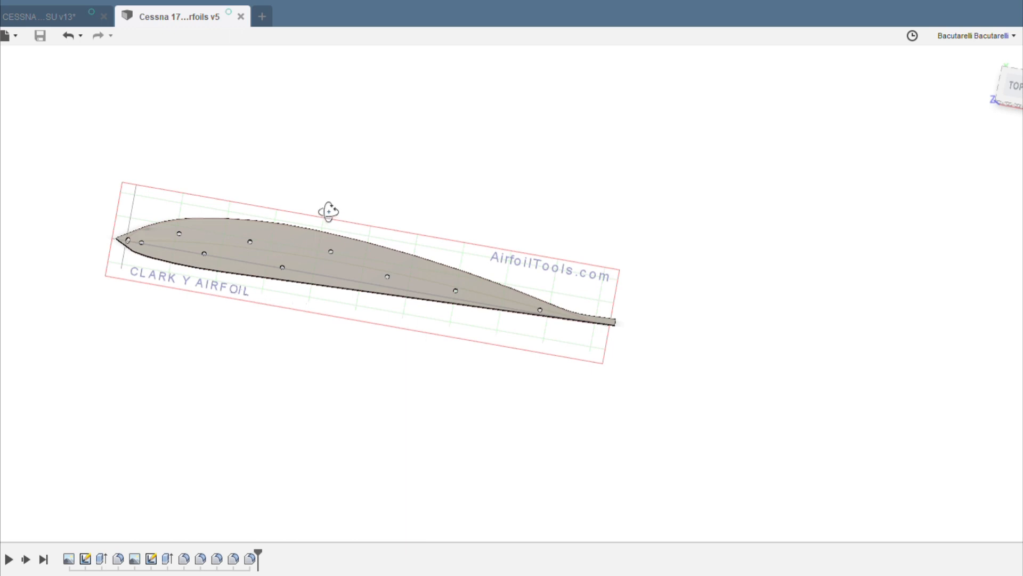
pyautogui.moveTo(329, 210); pyautogui.dragTo(412, 210)
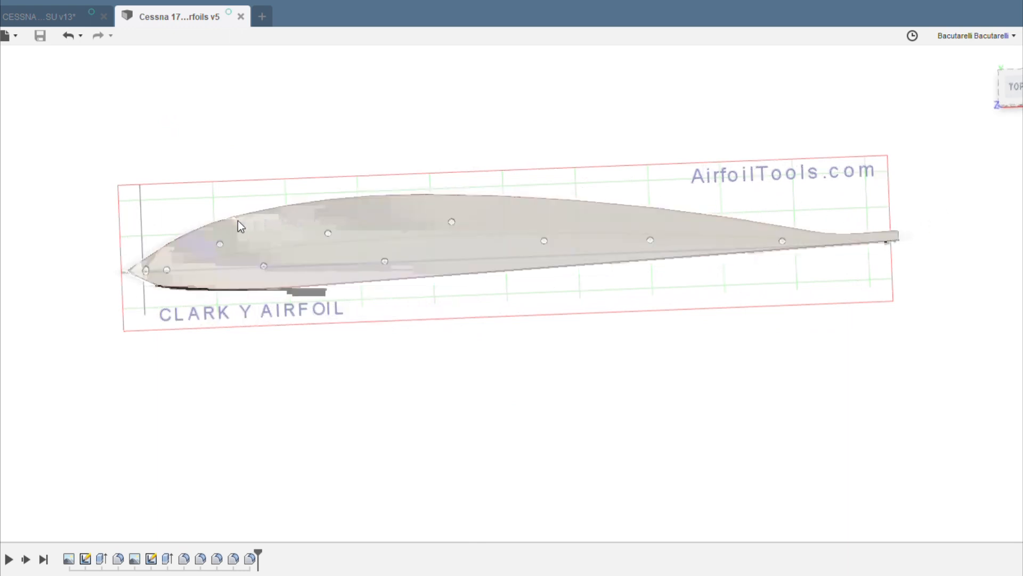
pyautogui.click(239, 221)
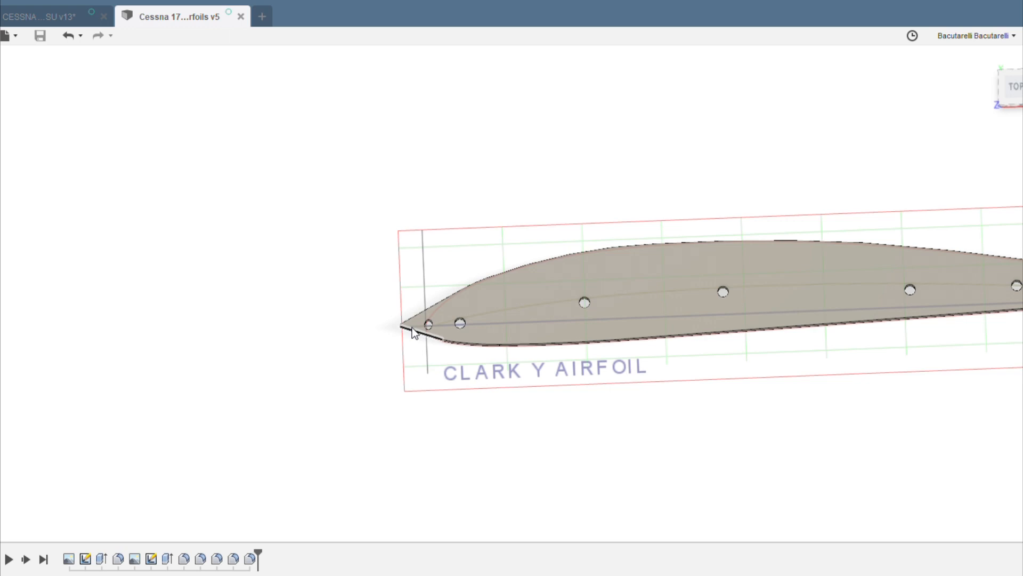
pyautogui.click(49, 16)
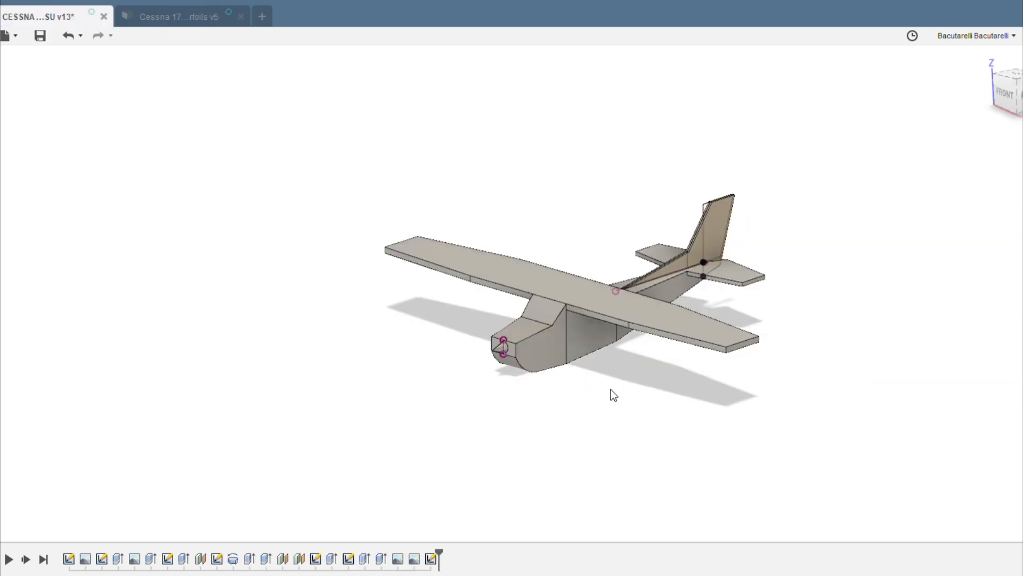